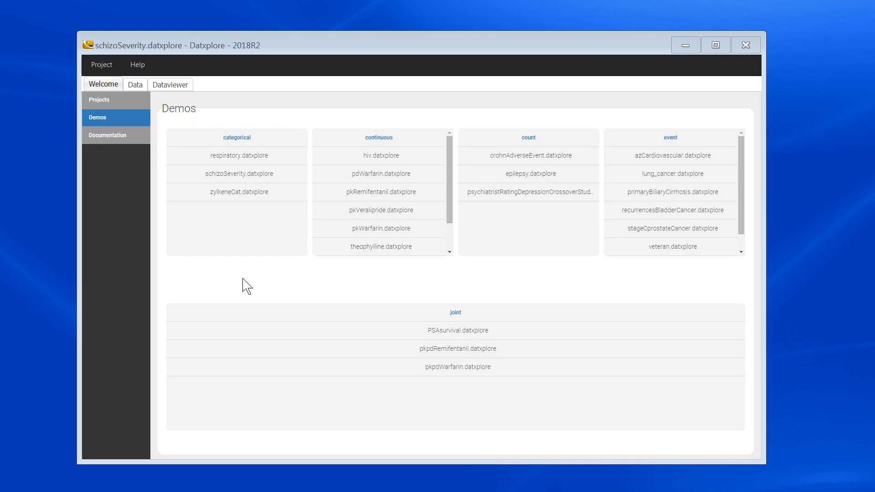
mouse_move(243, 274)
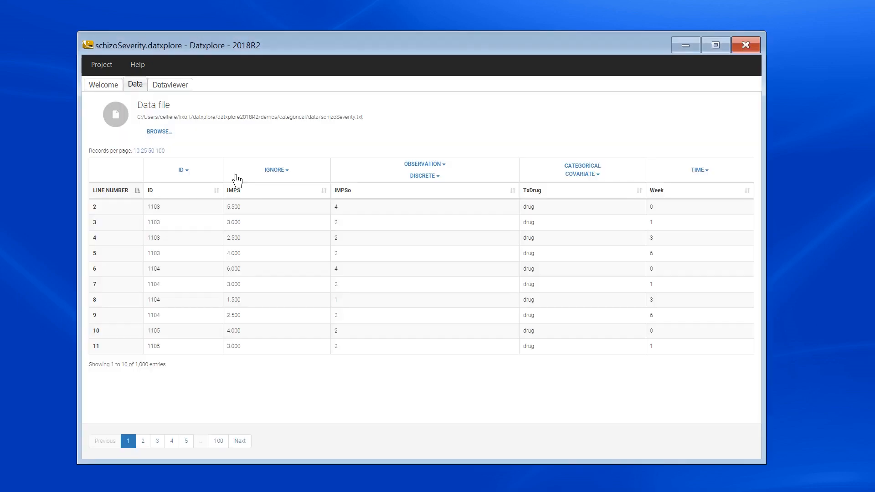
mouse_move(675, 216)
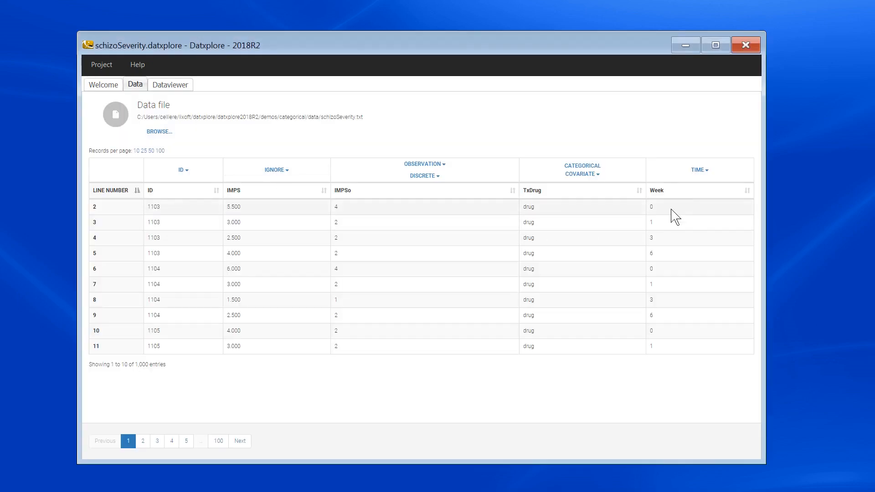
mouse_move(450, 390)
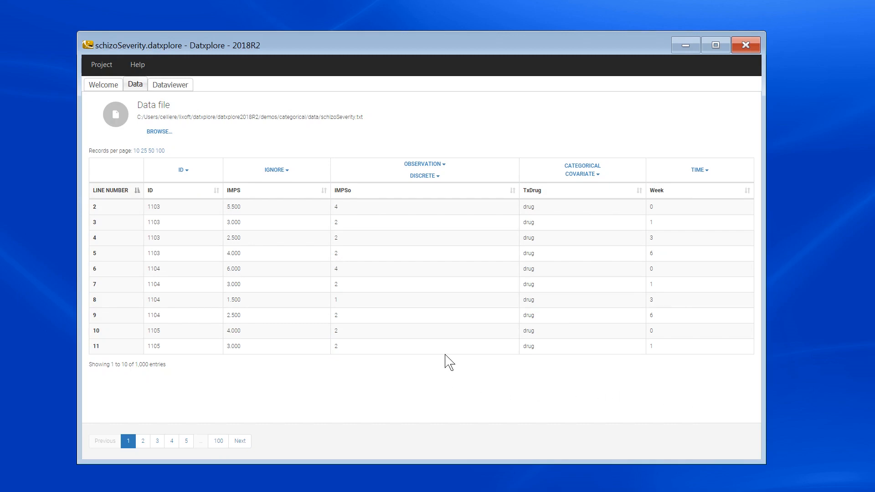
mouse_move(413, 269)
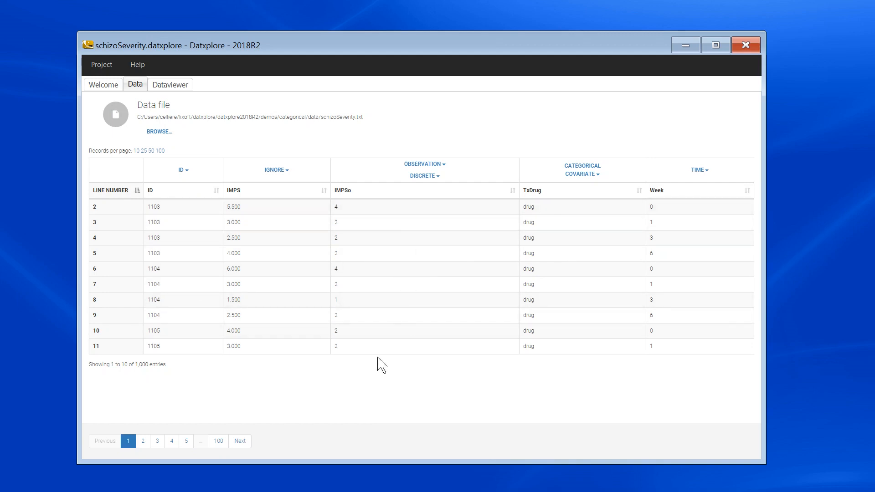
mouse_move(395, 325)
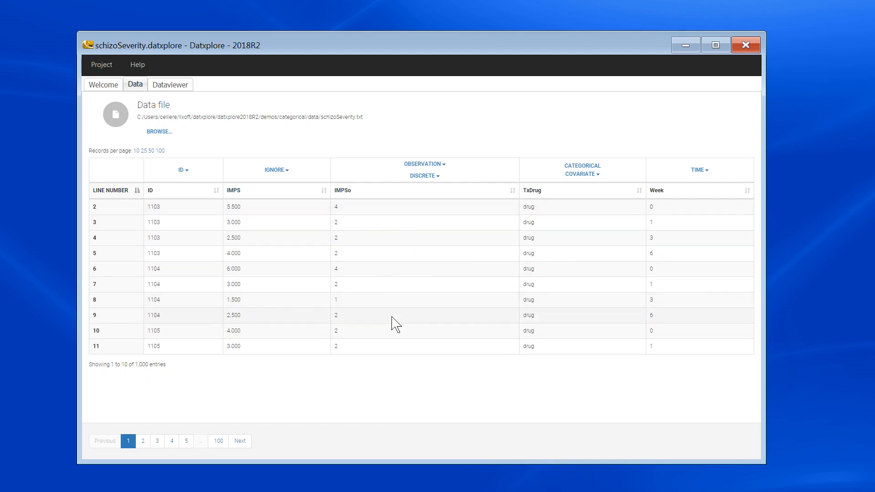
mouse_move(482, 167)
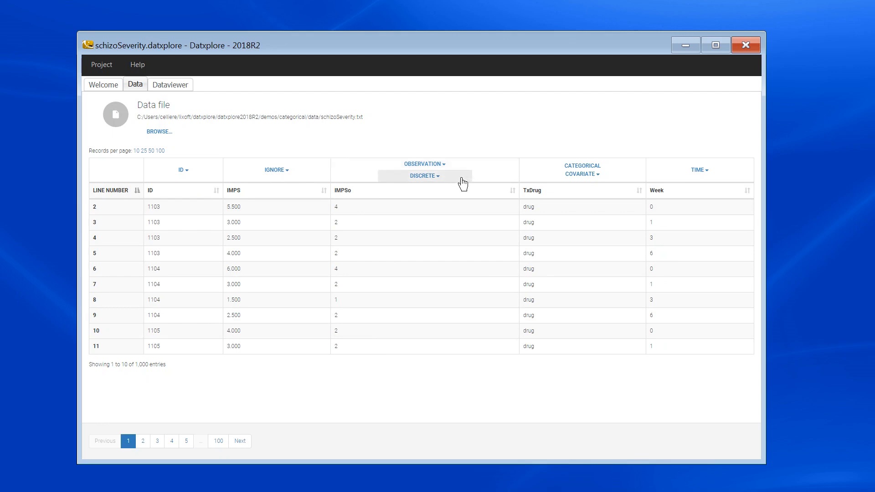
mouse_move(617, 170)
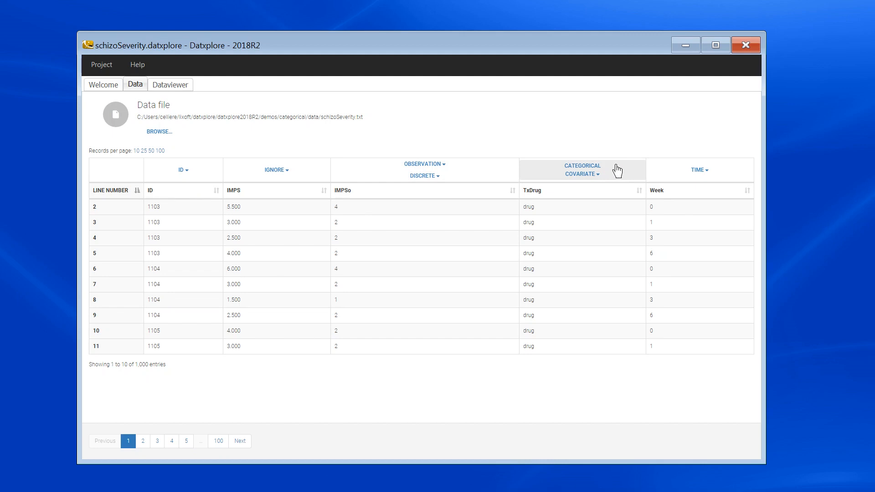
mouse_move(590, 242)
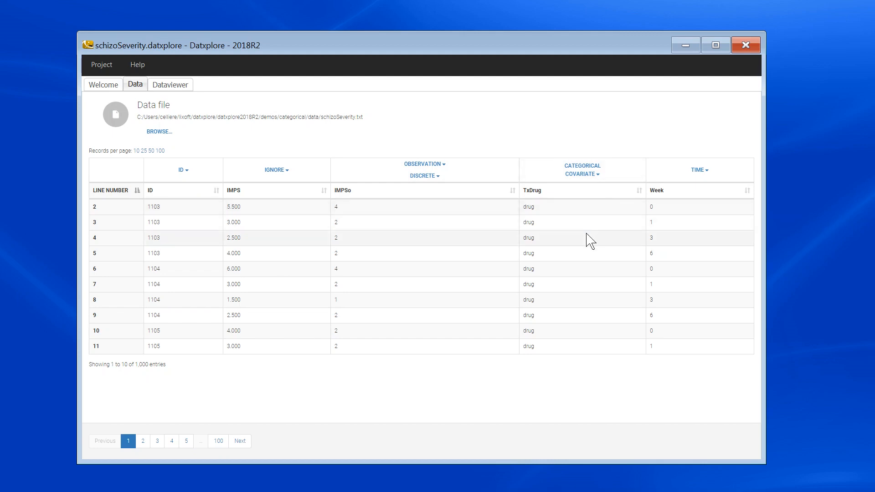
mouse_move(267, 130)
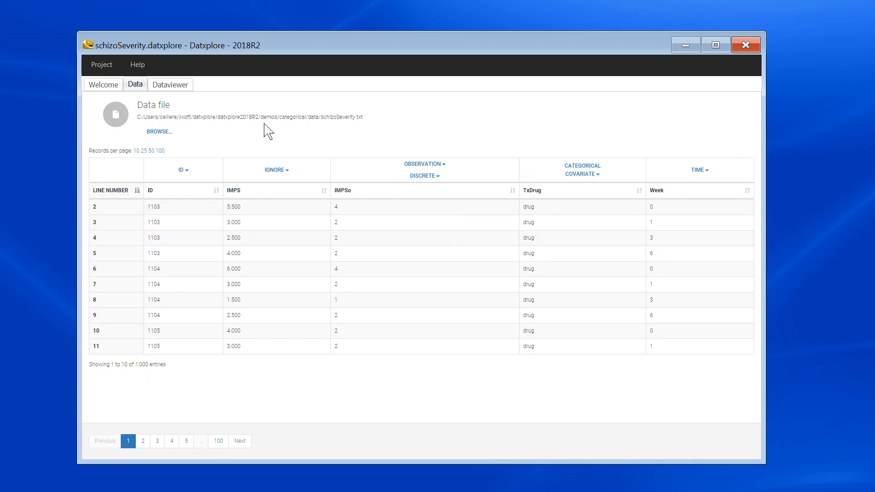
Switch from the schizoSeverity data table to the Dataviewer's stacked IMPSo histogram over time
click(169, 84)
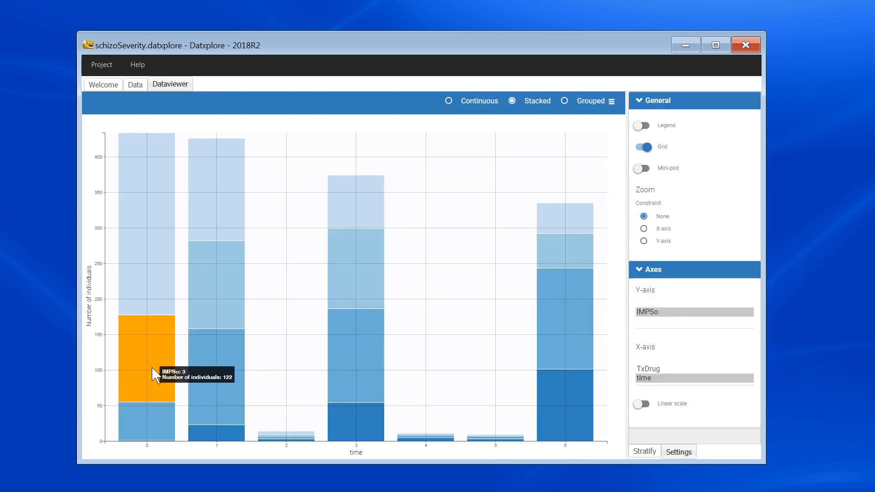
mouse_move(162, 458)
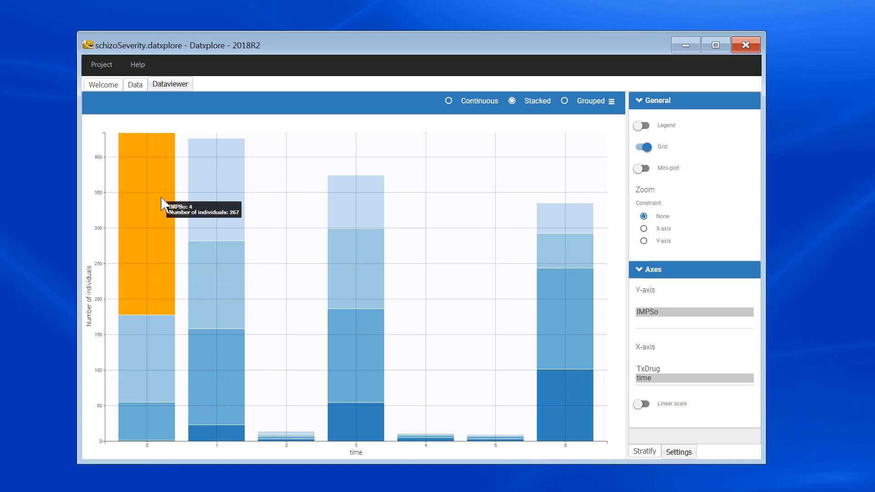
mouse_move(160, 202)
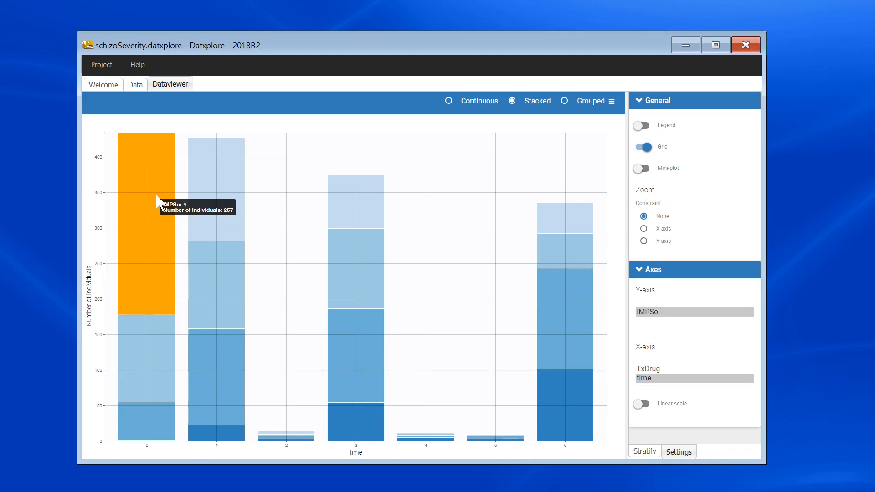
mouse_move(156, 338)
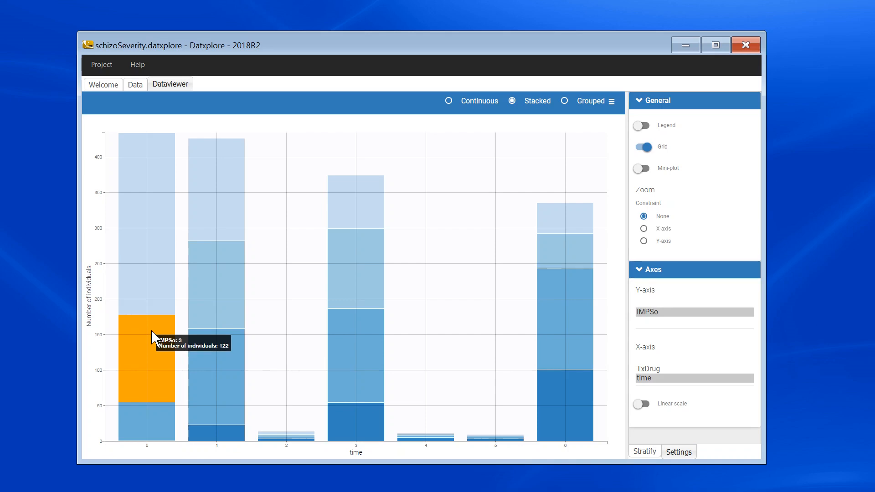
mouse_move(138, 181)
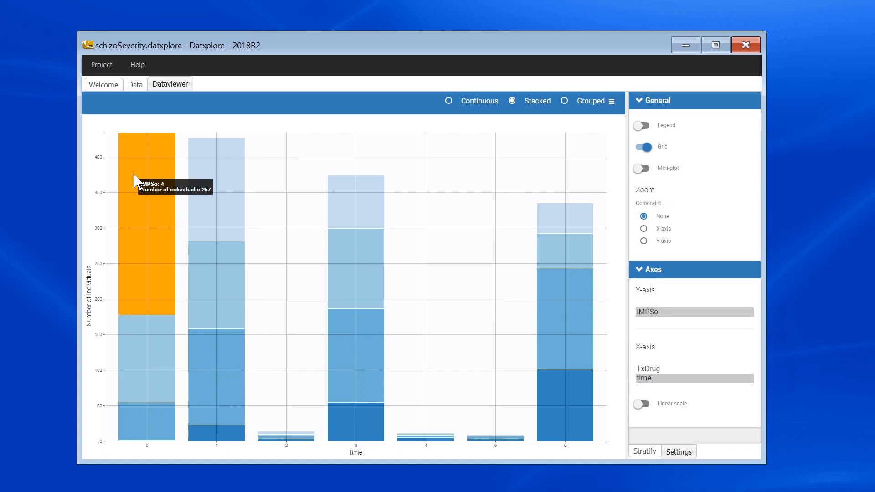
mouse_move(147, 145)
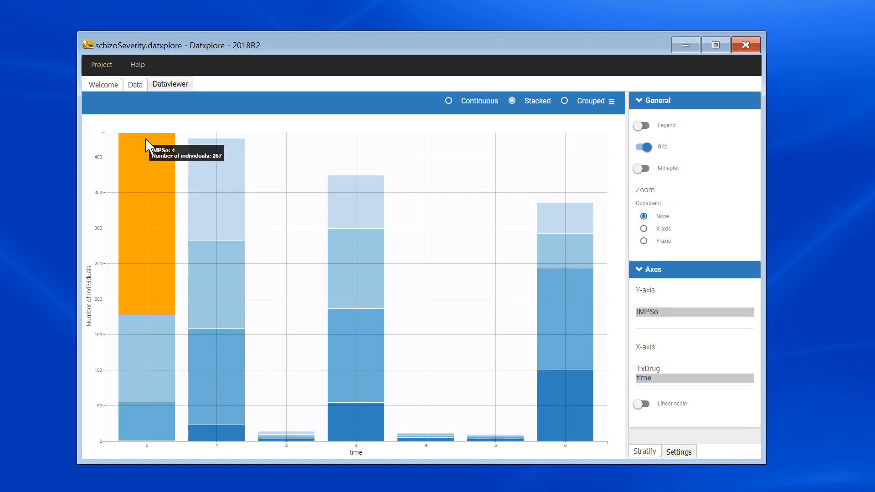
mouse_move(579, 205)
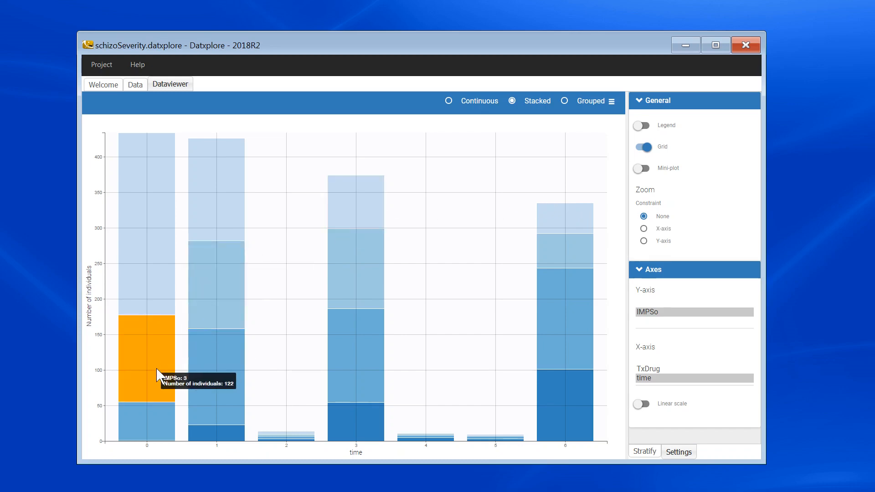
mouse_move(380, 449)
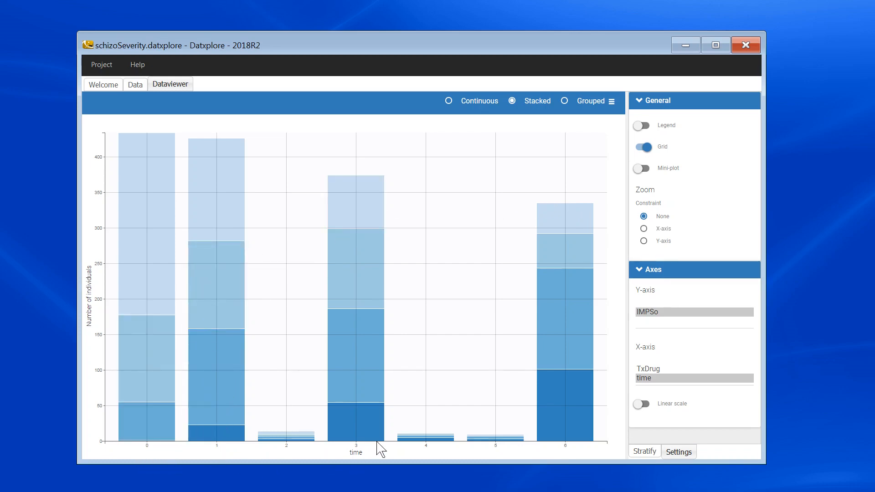
mouse_move(342, 461)
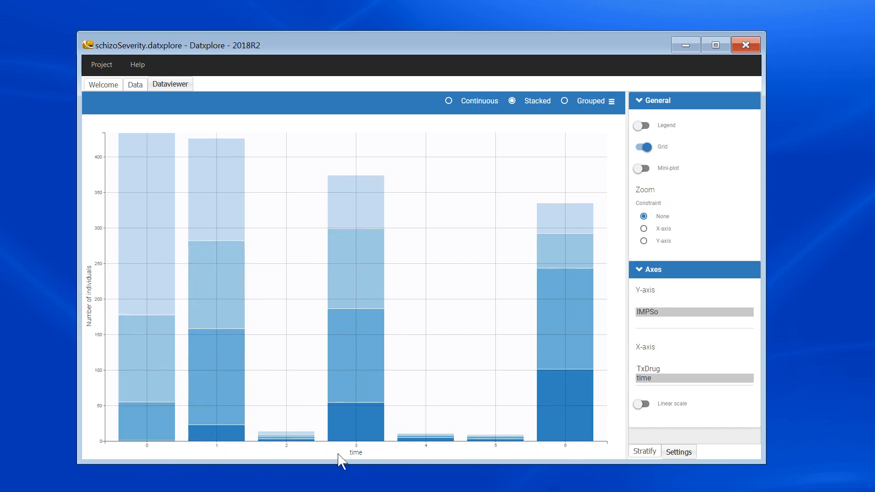
mouse_move(291, 457)
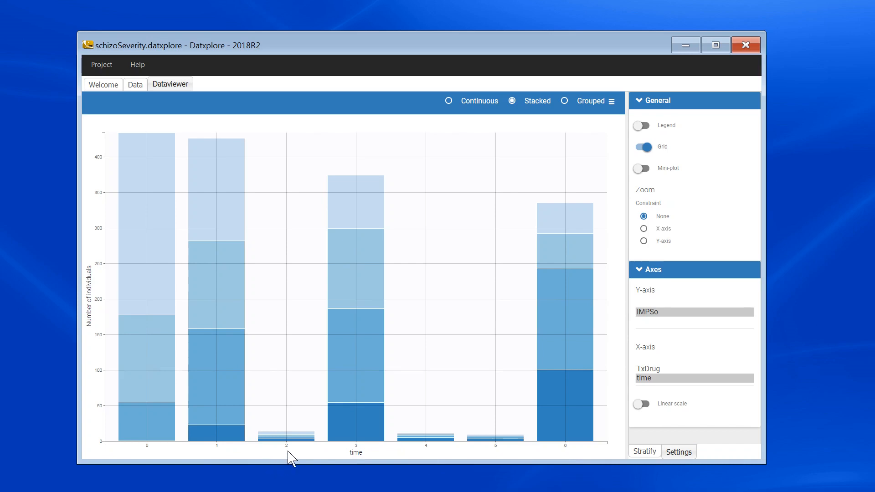
mouse_move(520, 461)
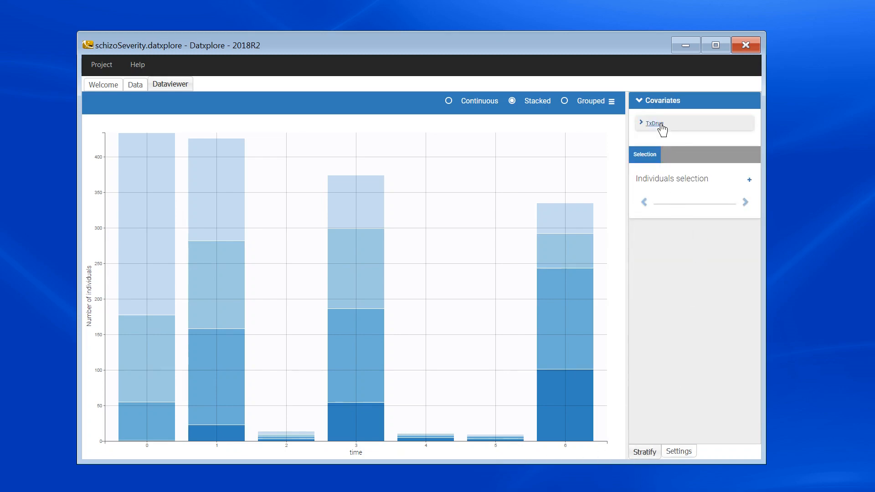
Split the IMPSo histogram by TXDRUG into separate drug and placebo panels
click(652, 124)
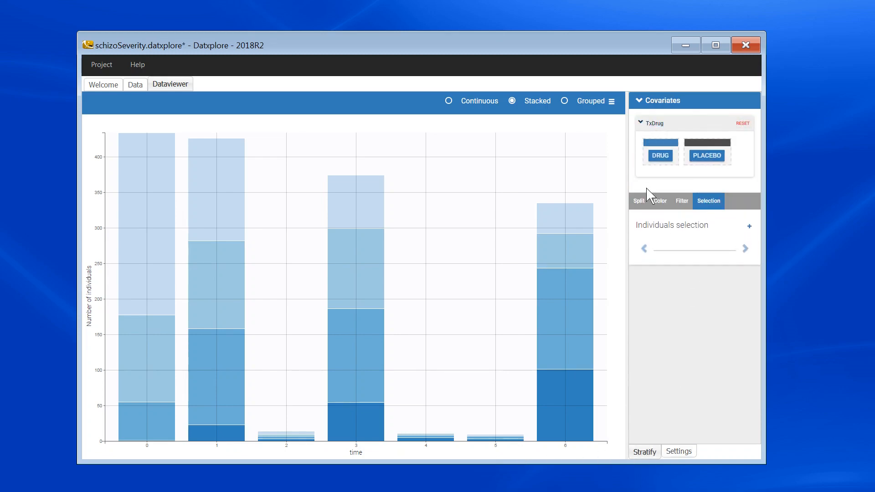
click(639, 201)
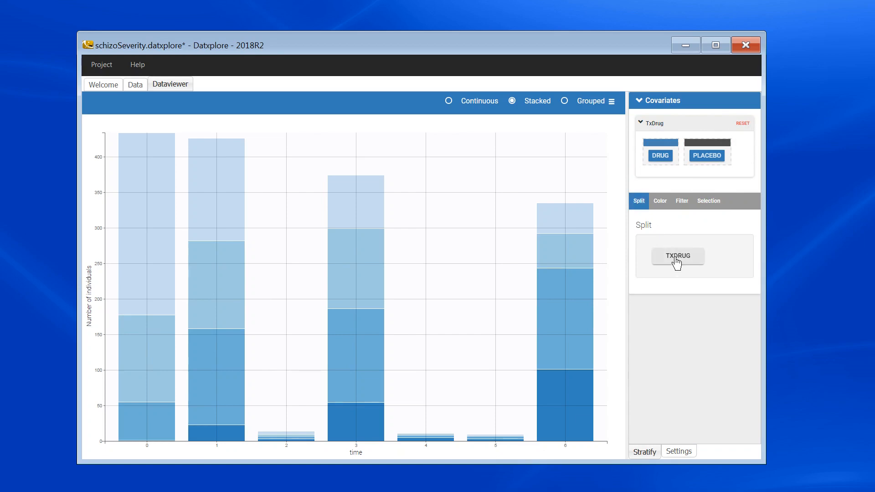
click(678, 256)
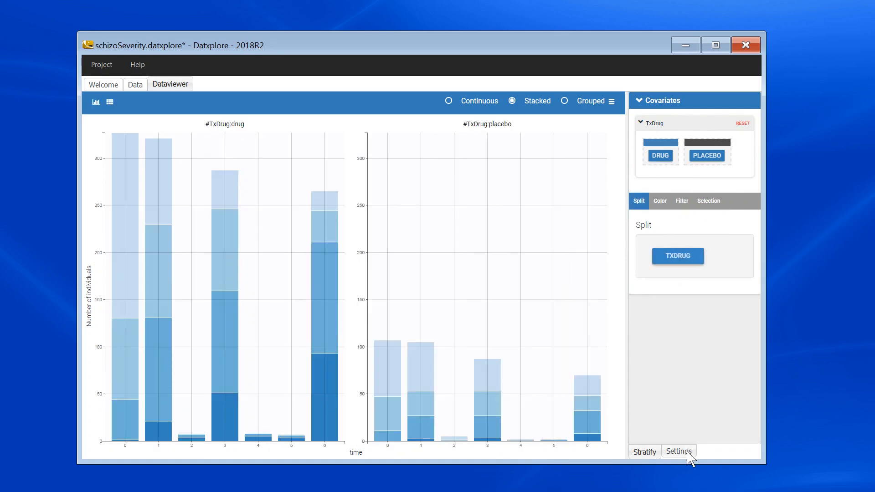
click(679, 452)
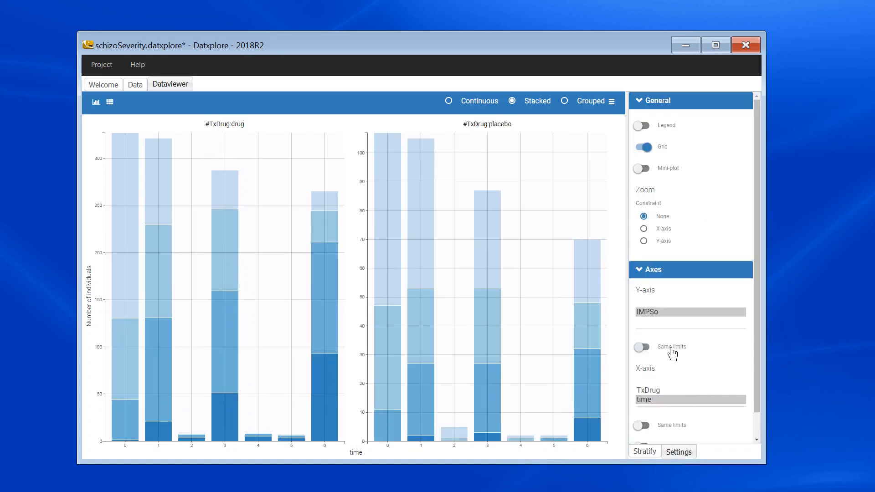
click(110, 102)
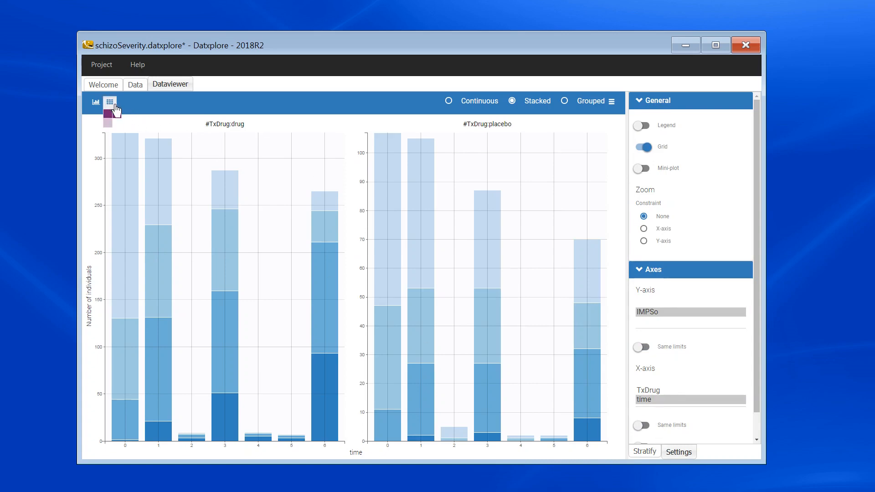
click(110, 102)
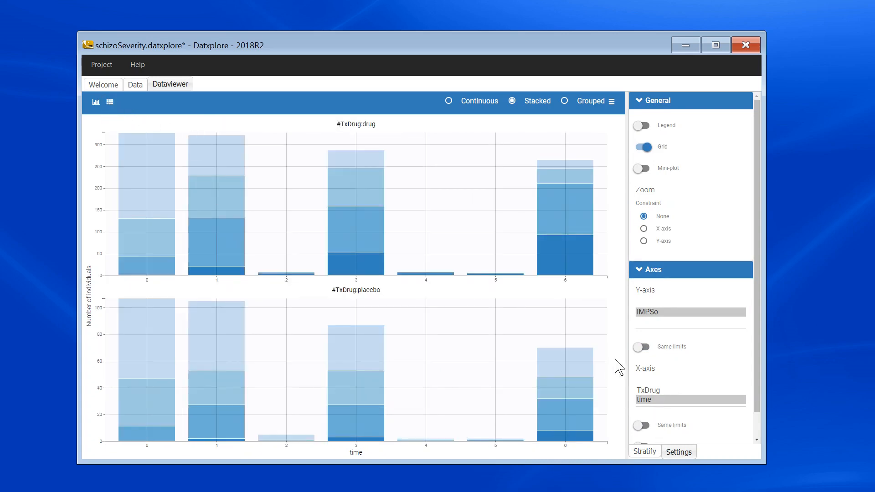
mouse_move(620, 338)
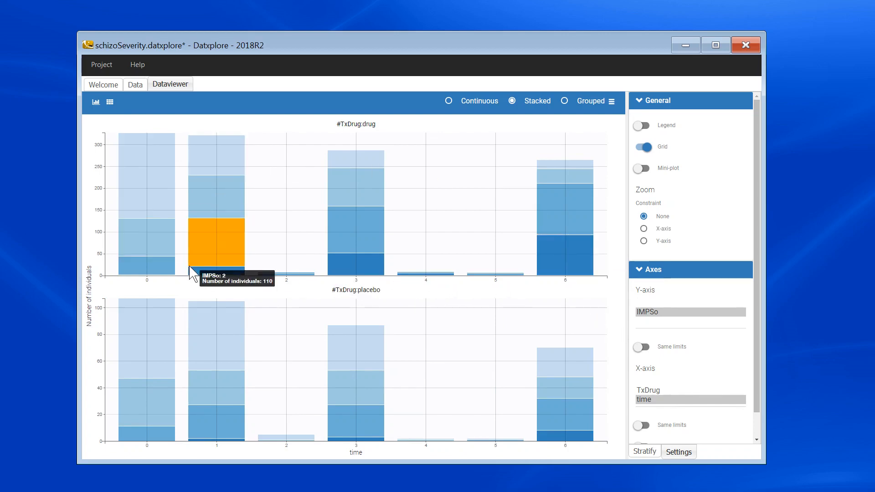
mouse_move(568, 246)
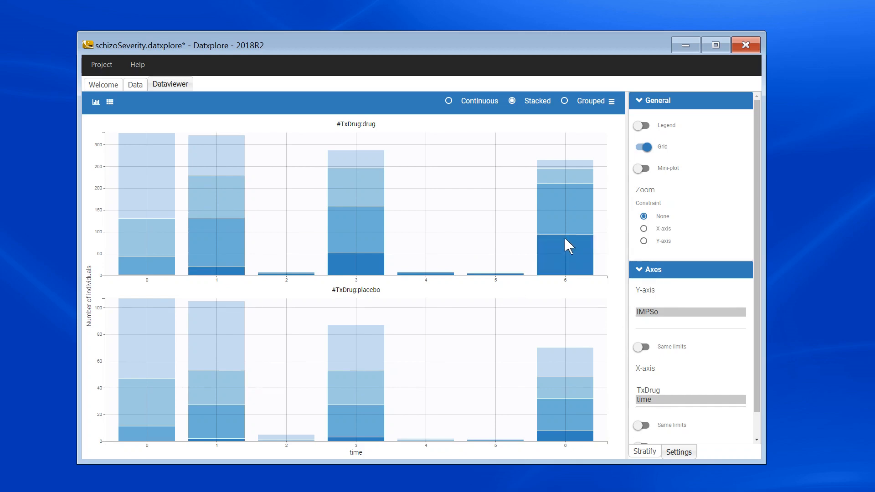
mouse_move(565, 252)
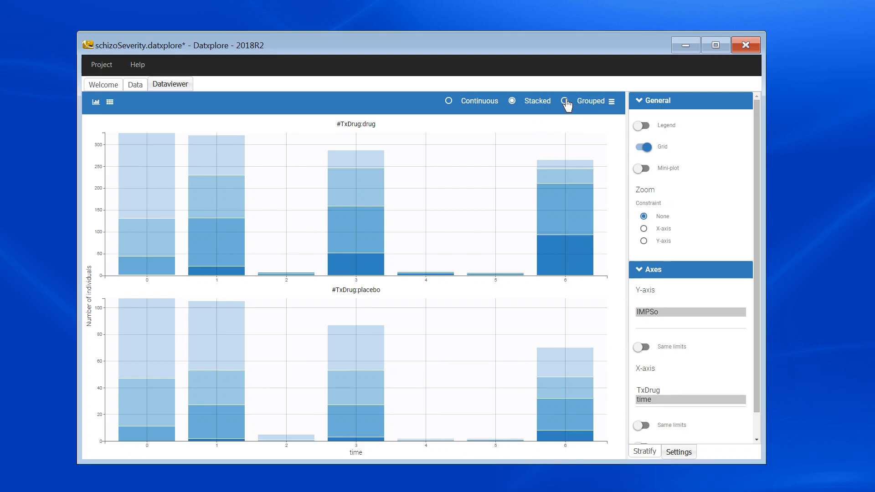
Change the drug and placebo IMPSo histograms from stacked to Grouped bars
click(565, 102)
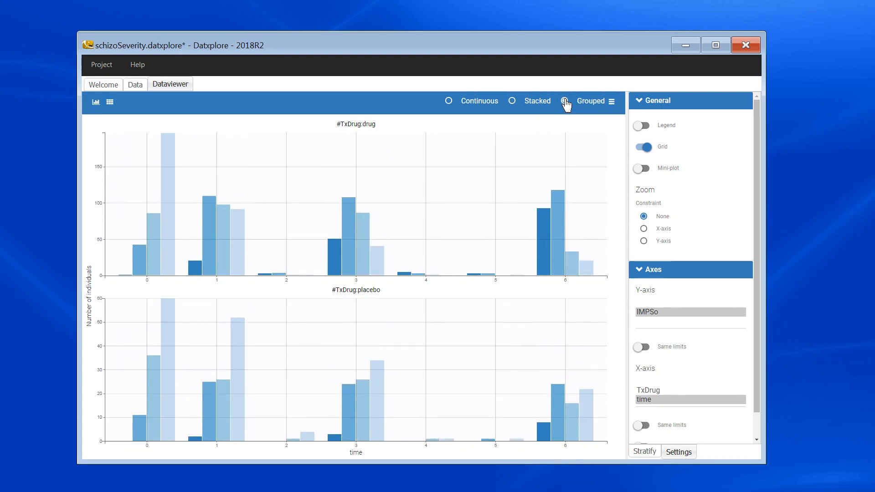
click(564, 102)
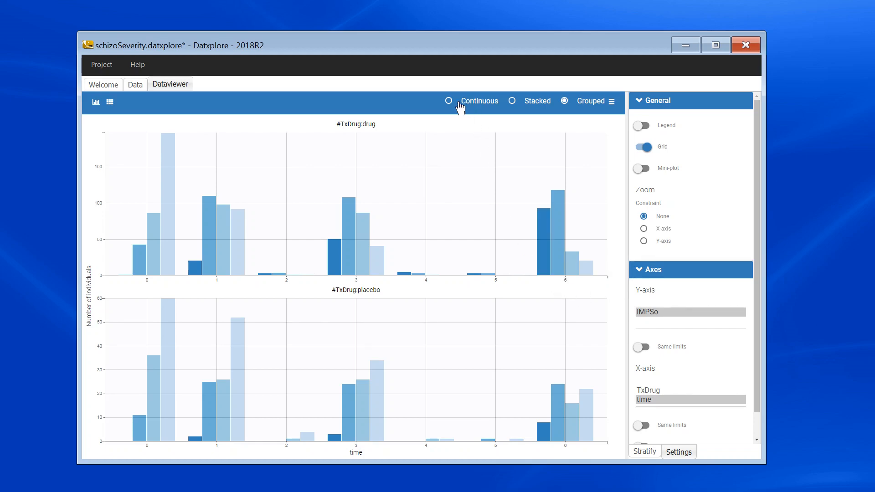
Plot IMPSo as Continuous and select one individual's trajectory in Stratify's Selection
click(449, 101)
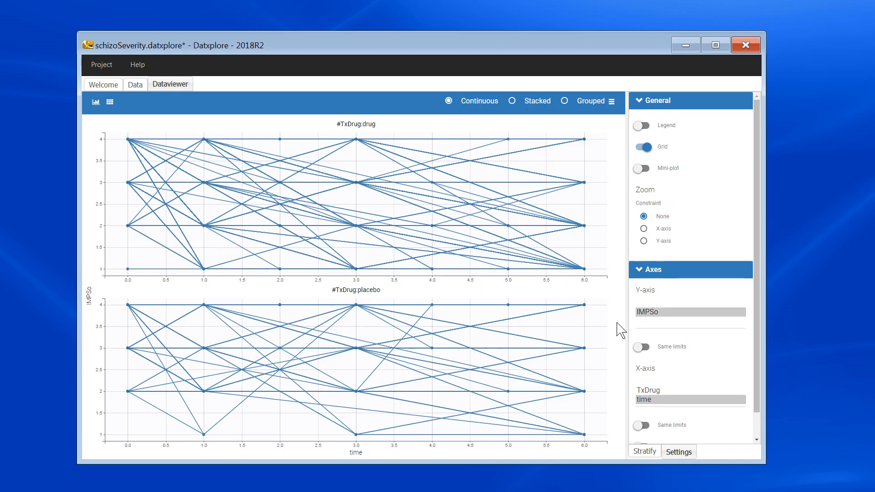
mouse_move(644, 458)
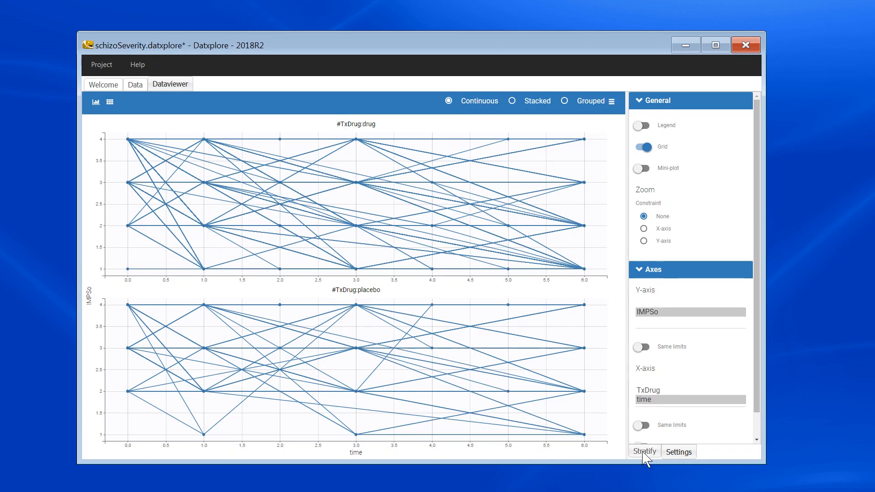
click(645, 452)
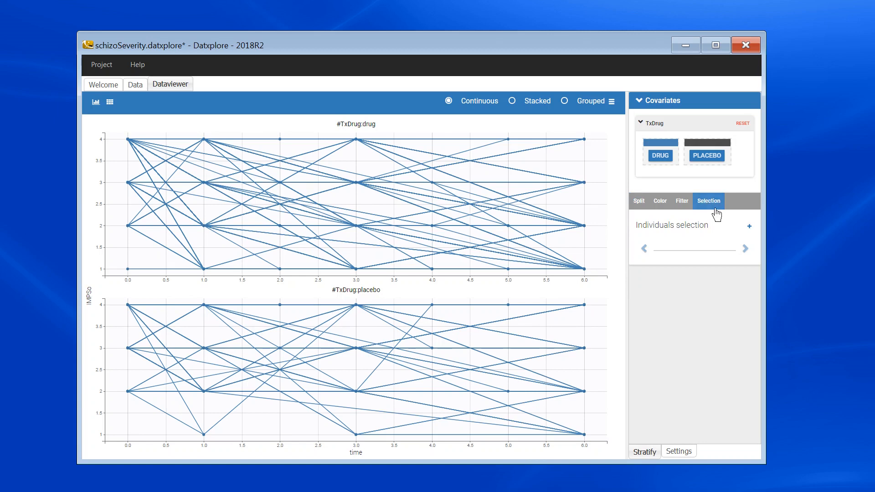
click(512, 101)
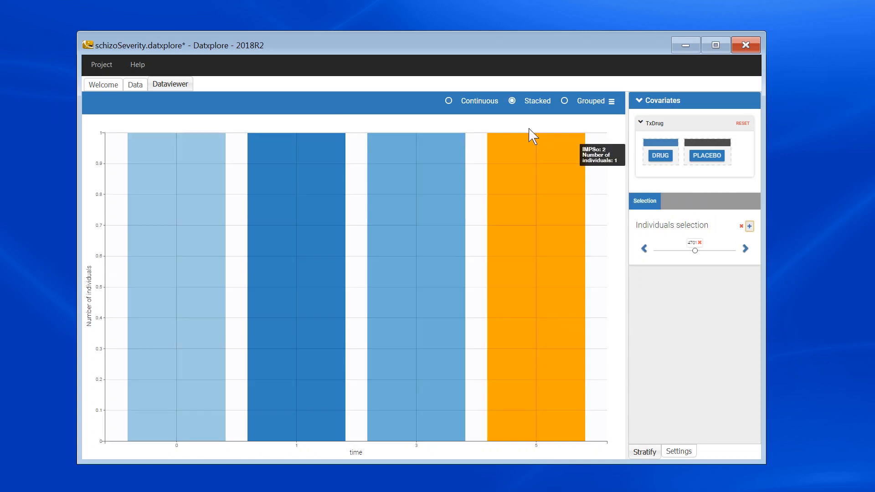
click(448, 102)
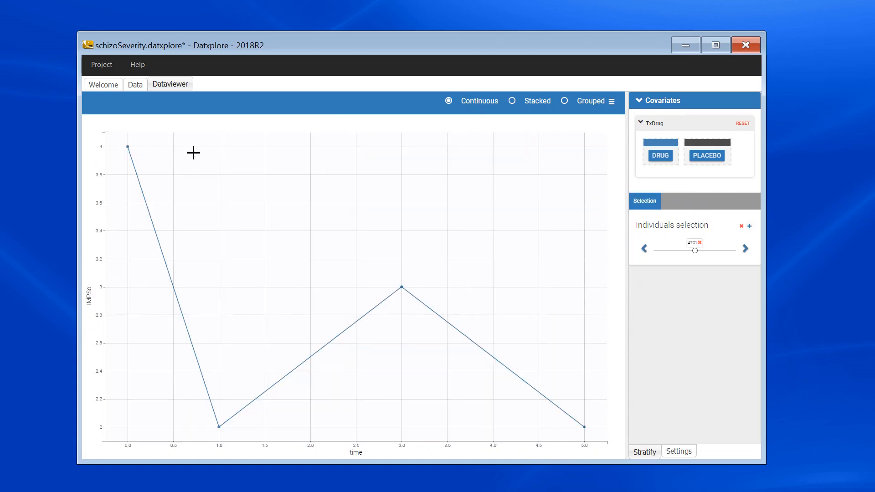
mouse_move(161, 155)
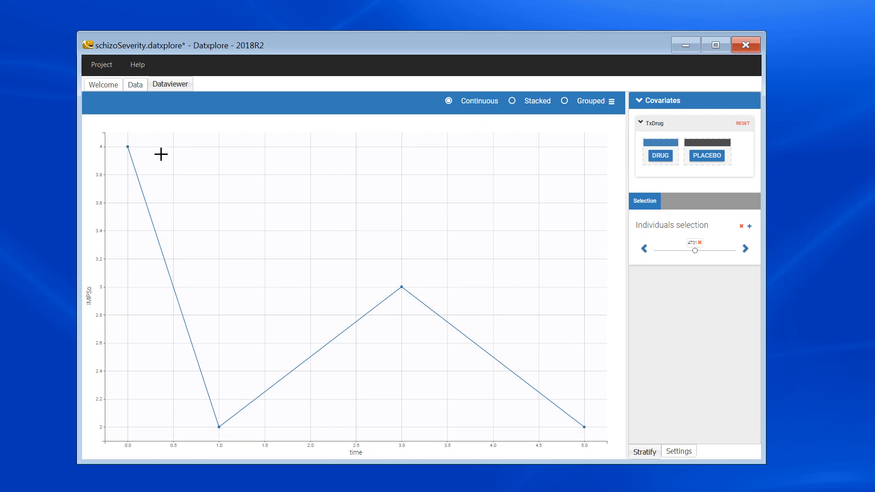
mouse_move(190, 229)
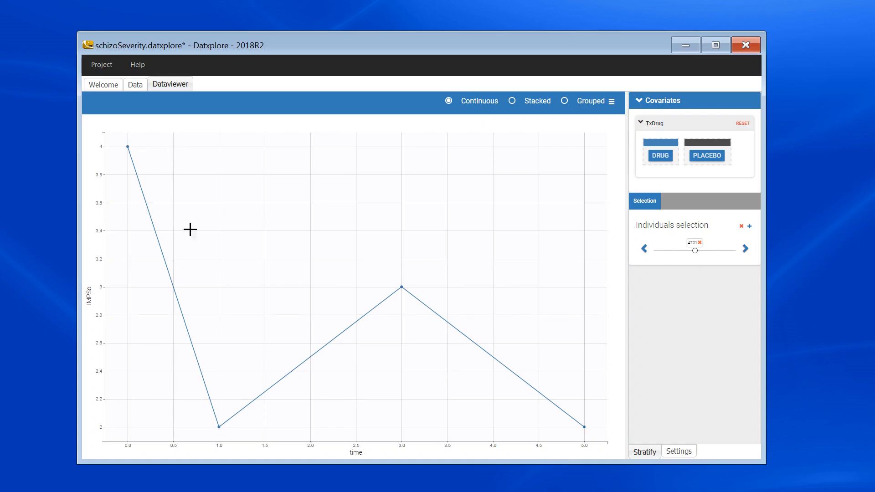
mouse_move(584, 412)
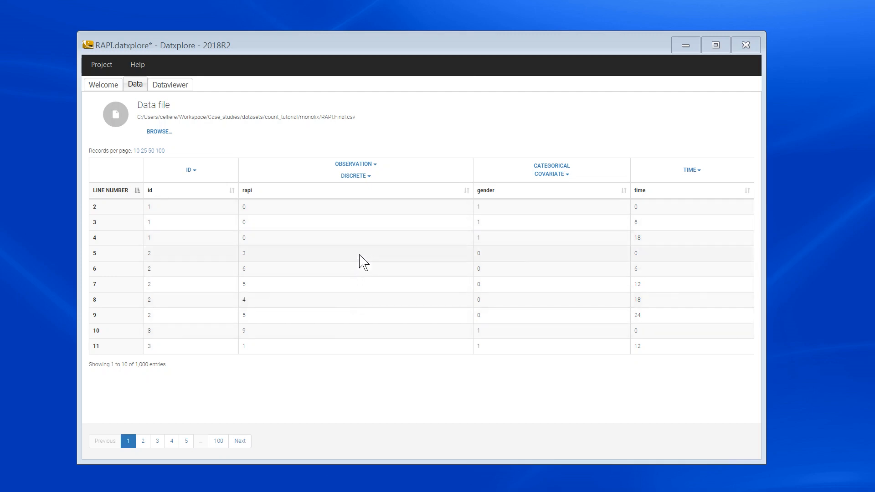
mouse_move(367, 320)
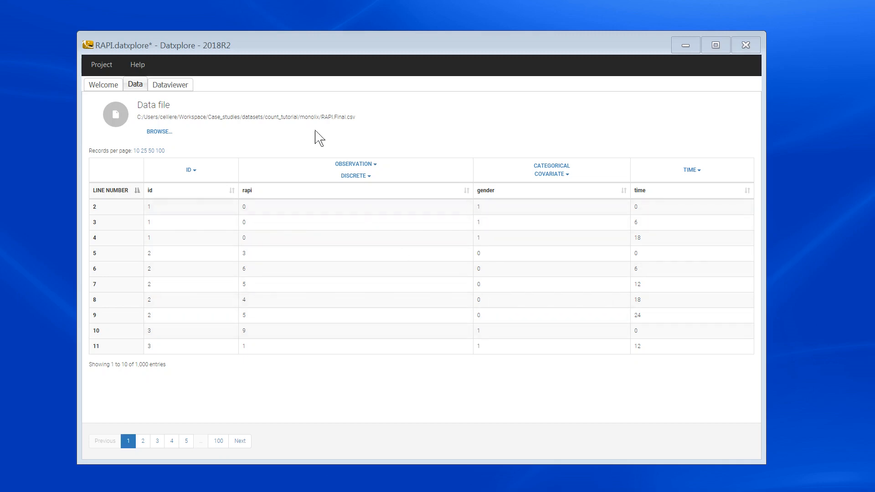
Show the RAPI counts in the Dataviewer as Grouped bars at each time
click(170, 84)
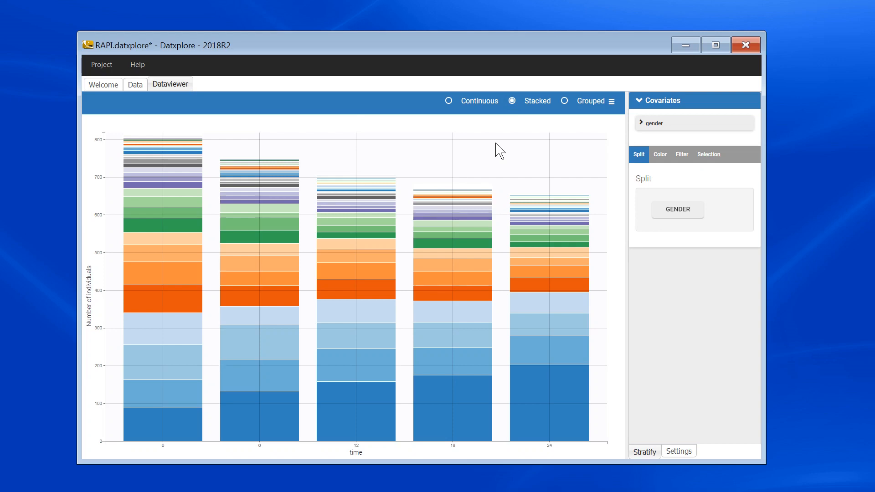
mouse_move(569, 163)
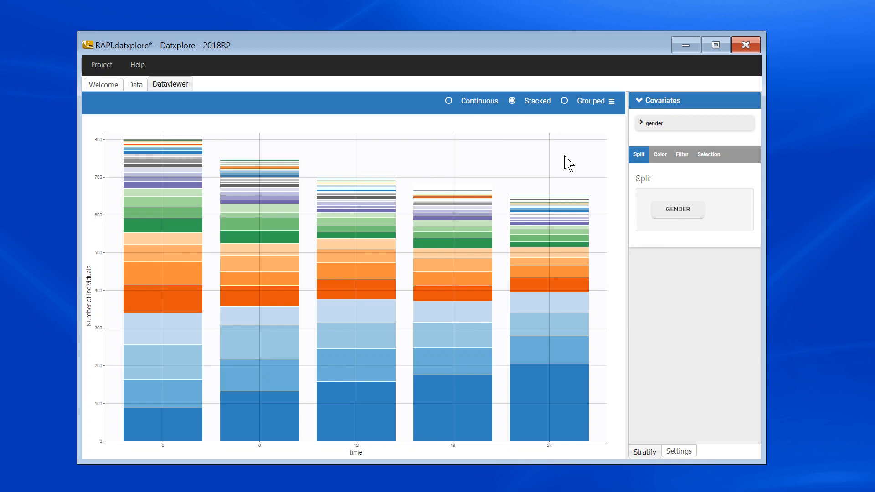
click(565, 101)
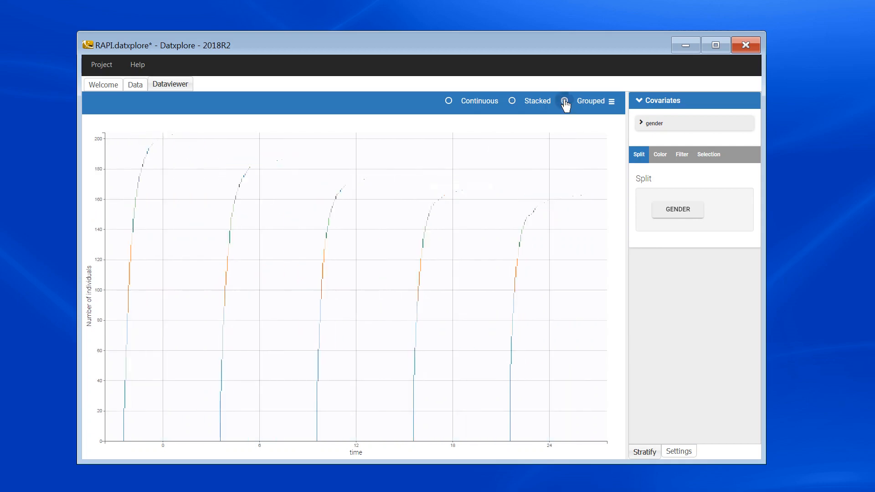
click(565, 101)
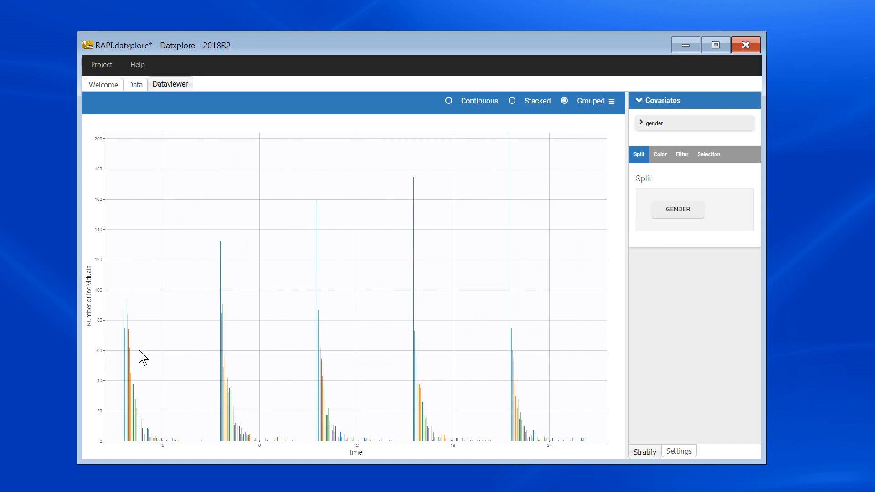
mouse_move(582, 450)
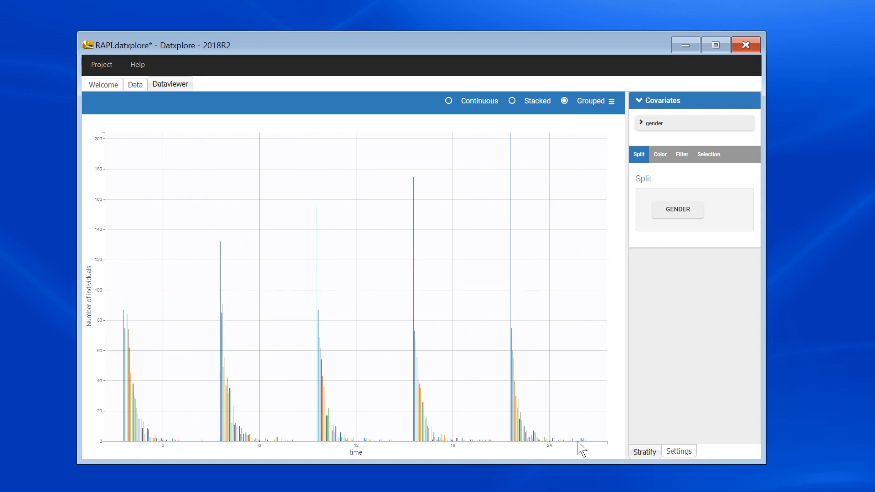
mouse_move(185, 444)
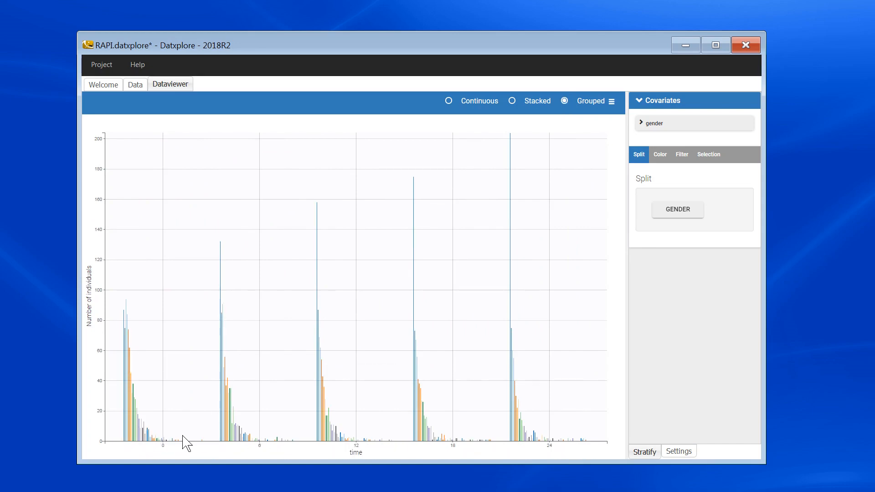
mouse_move(199, 441)
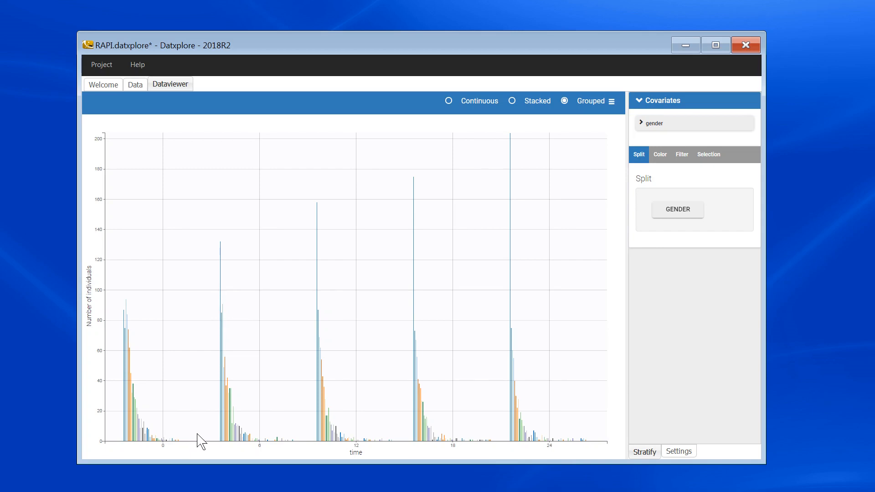
mouse_move(558, 437)
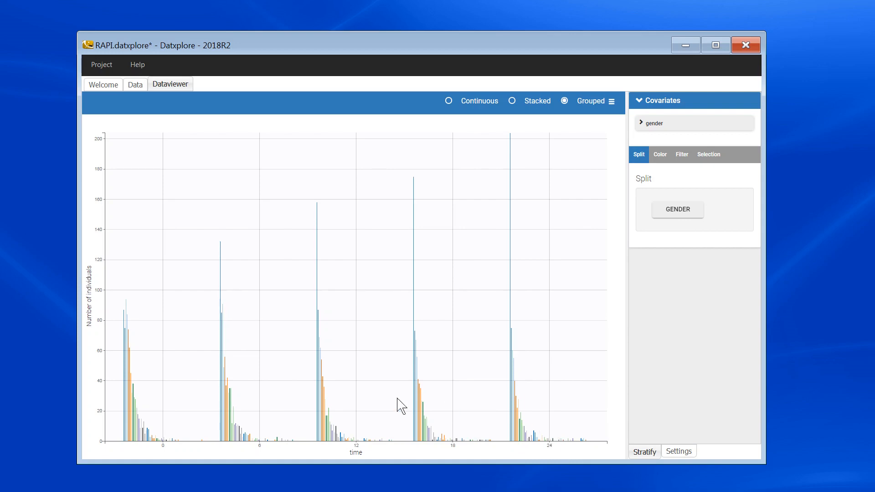
mouse_move(192, 459)
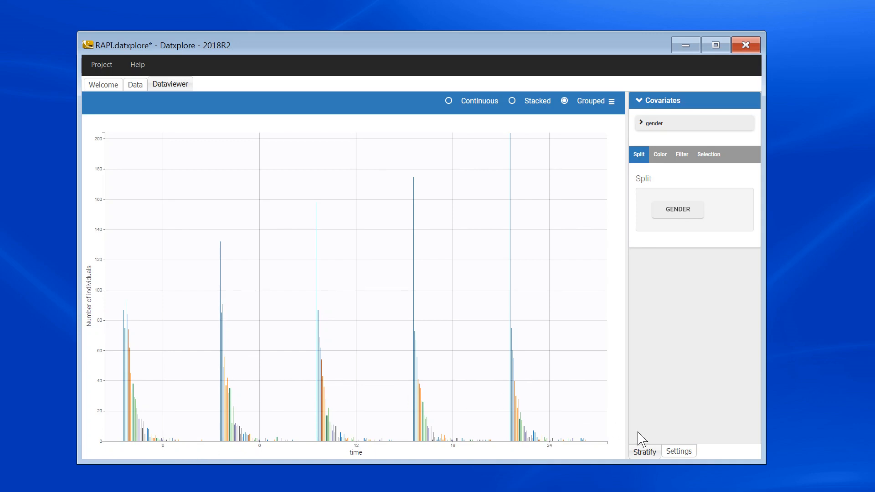
Enable the Mini-plot in Settings and brush it to zoom onto time 0
click(679, 451)
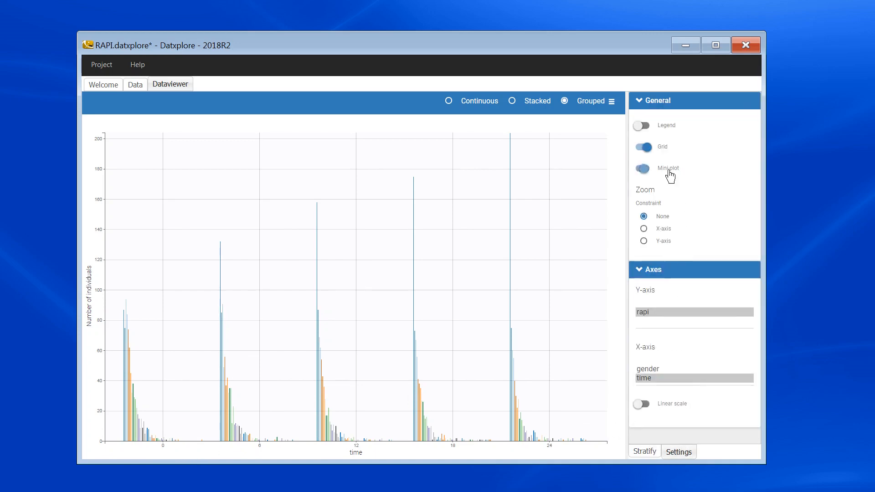
click(642, 168)
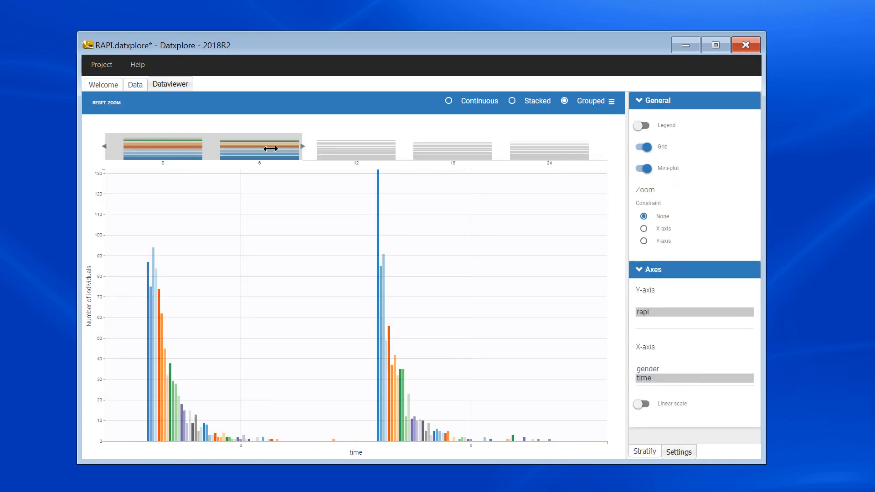
drag(268, 148, 209, 149)
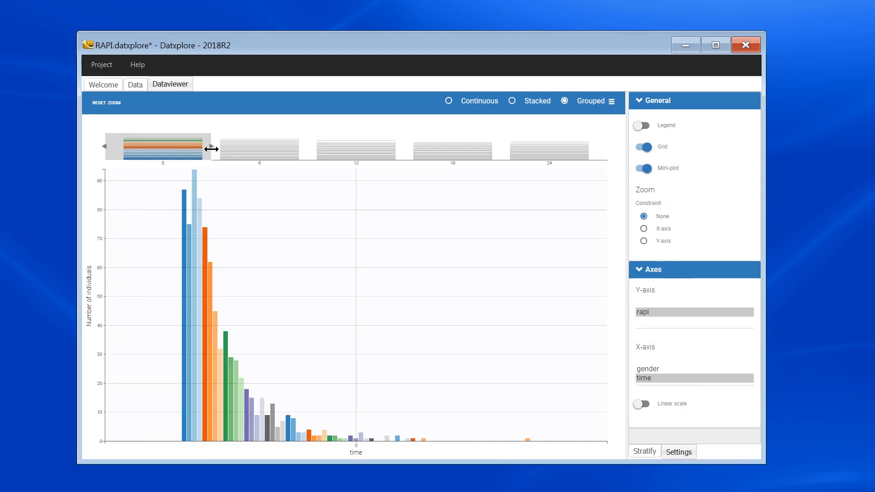
mouse_move(214, 365)
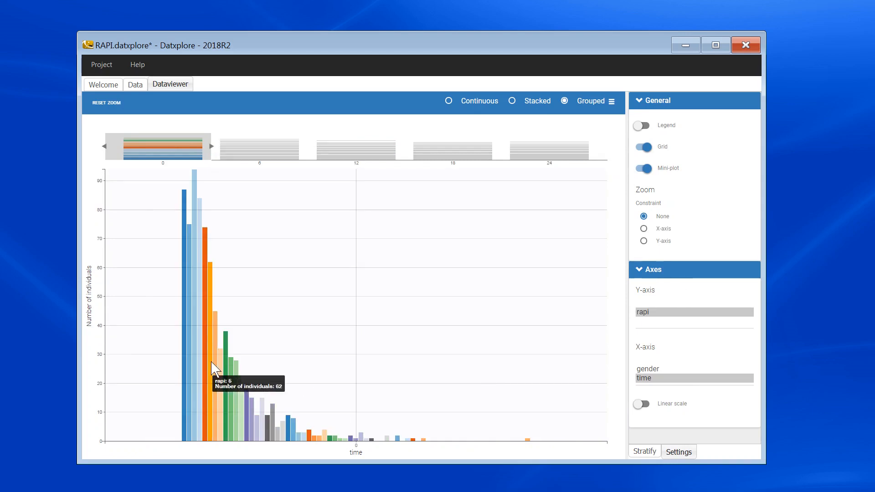
mouse_move(441, 345)
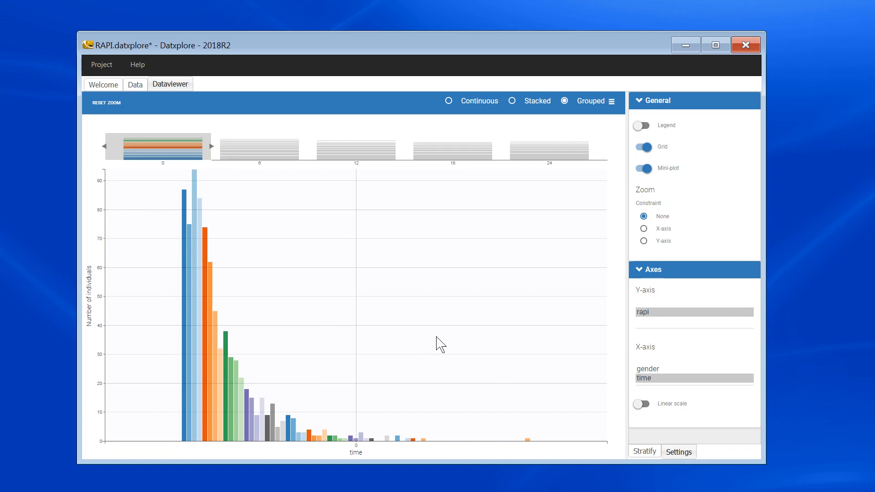